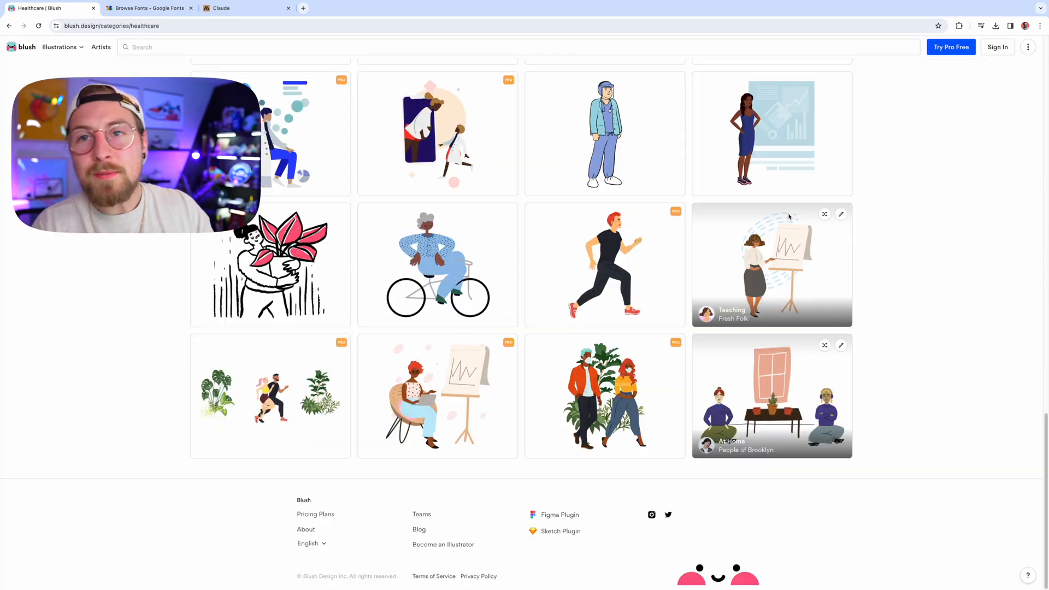
Step: Send Claude a request for pizza company brand ideas, getting a reply starting with 'Slice City'
left_click(93, 8)
type("help me brainstom a brand fo")
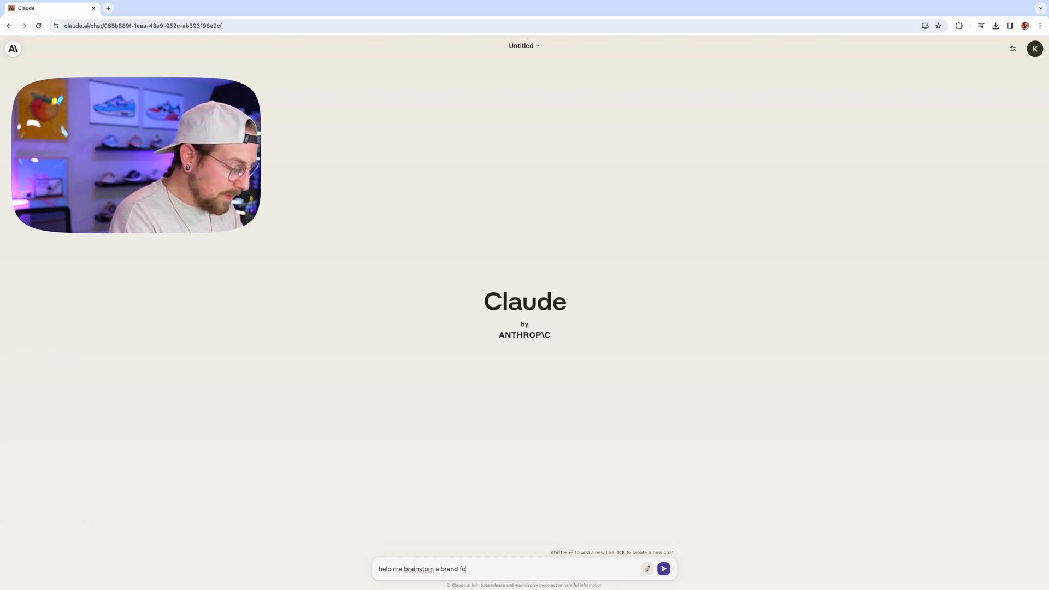
left_click(663, 568)
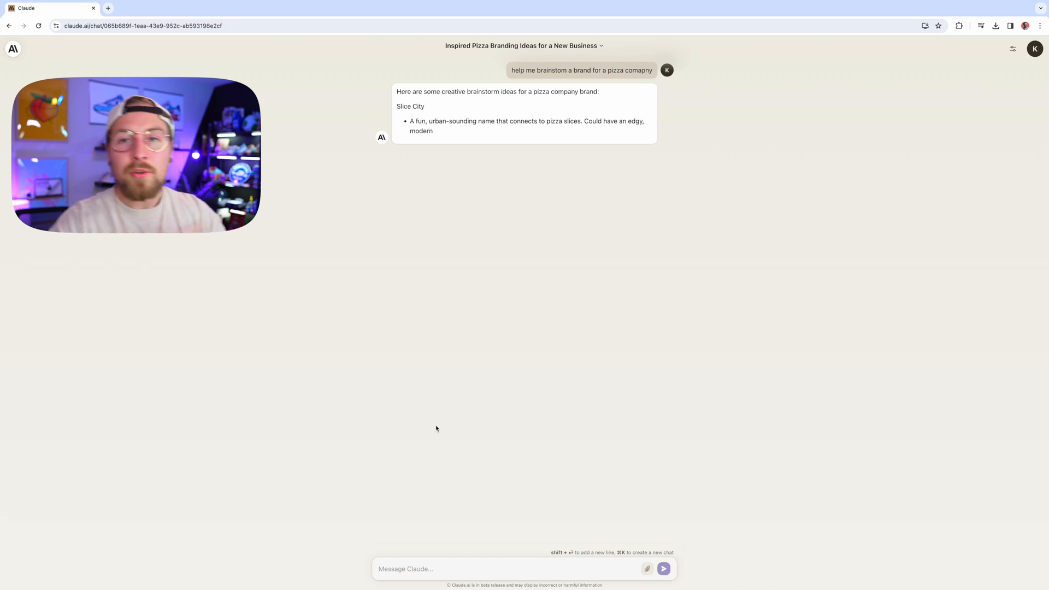